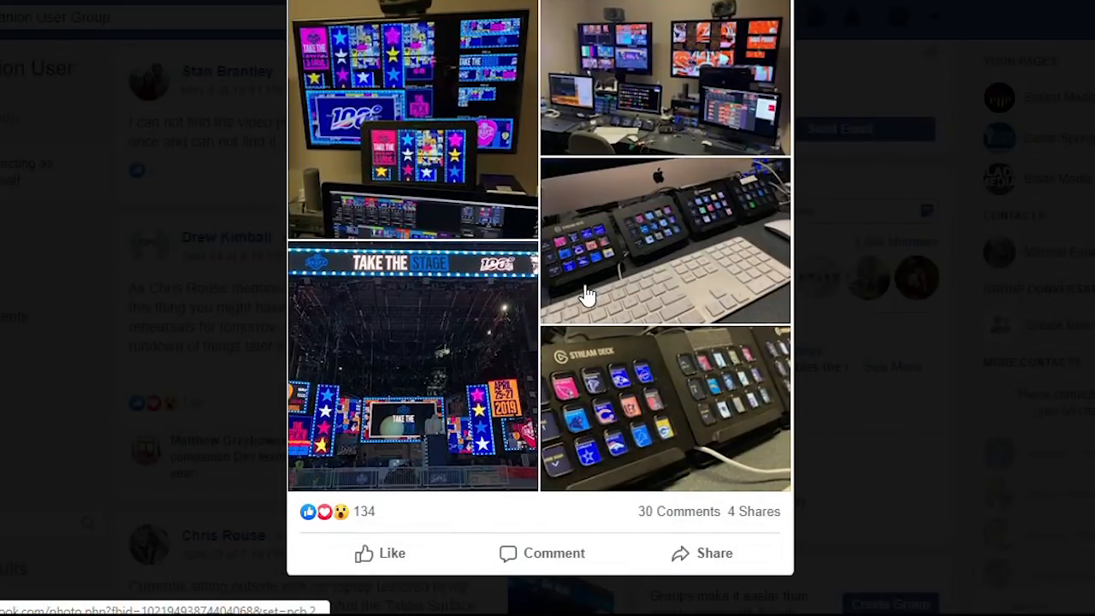
# Open the post's photo viewer and advance three photos to the four Stream Decks picture
pyautogui.click(413, 368)
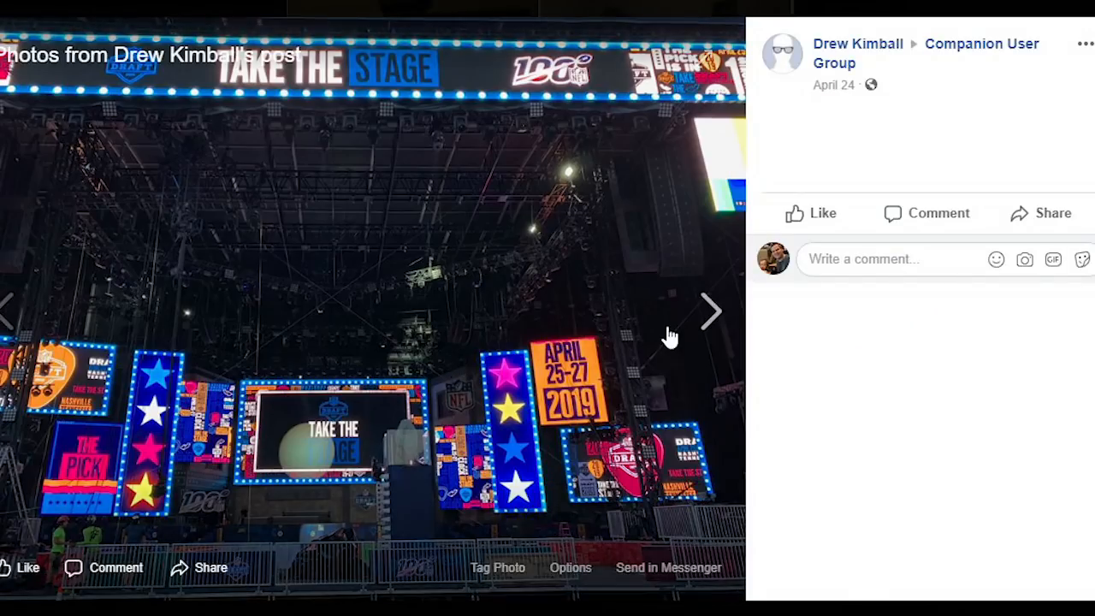
pyautogui.click(711, 312)
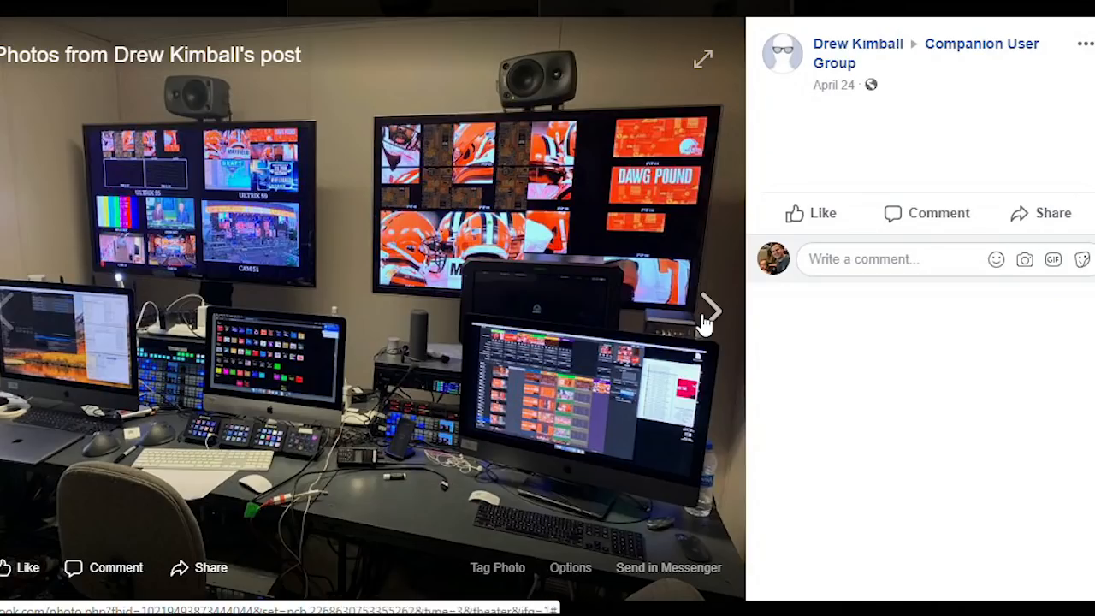
pyautogui.click(709, 311)
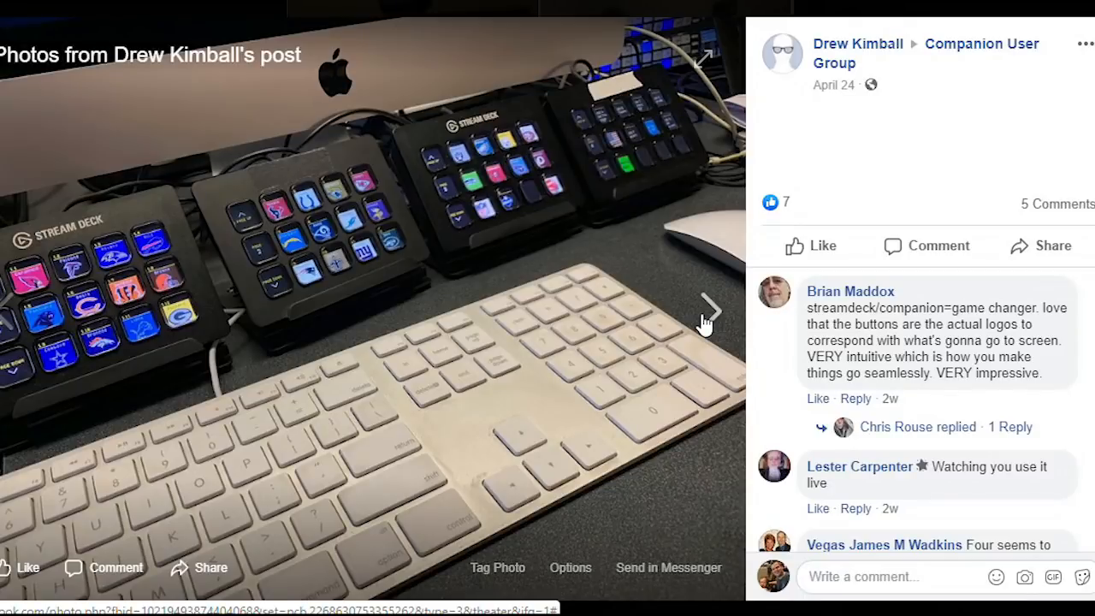
pyautogui.click(709, 311)
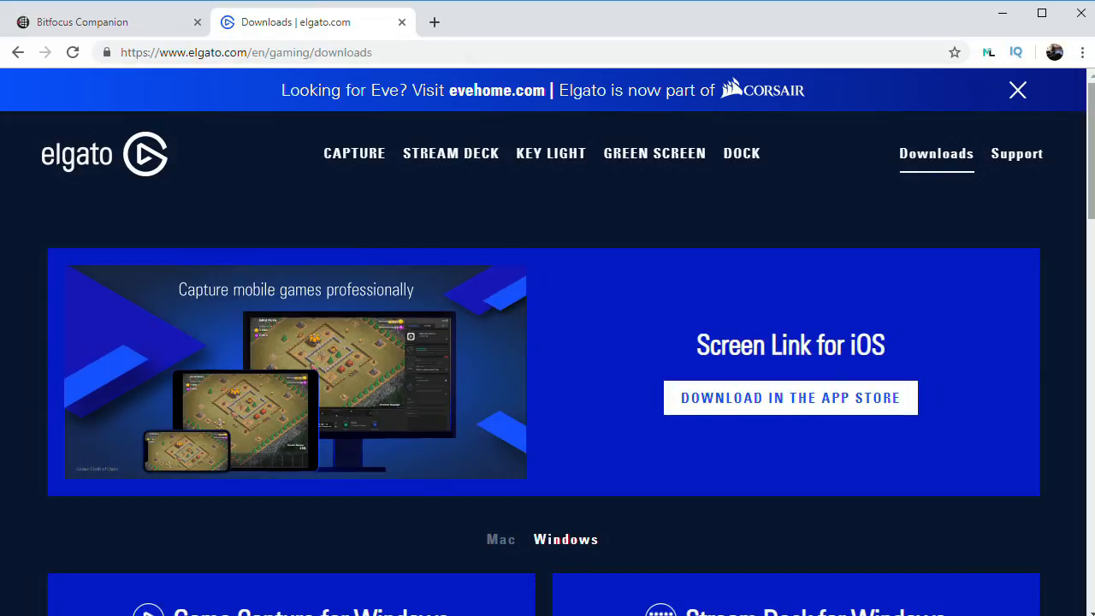
# Choose the Windows Stream Deck download, then get the Companion v1.3.0 release
pyautogui.scroll(-3)
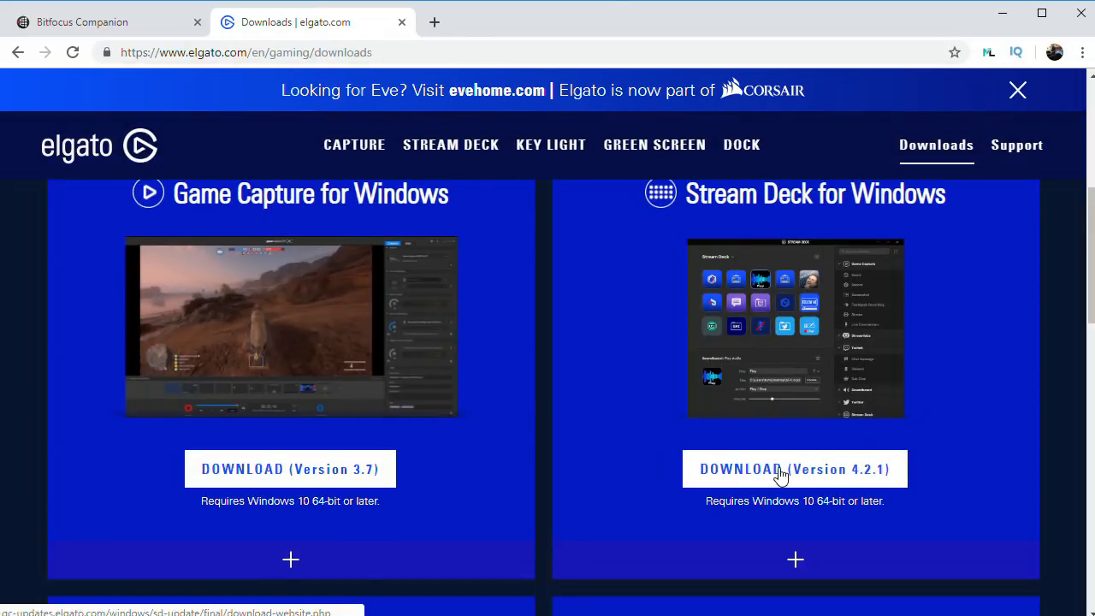
pyautogui.click(795, 469)
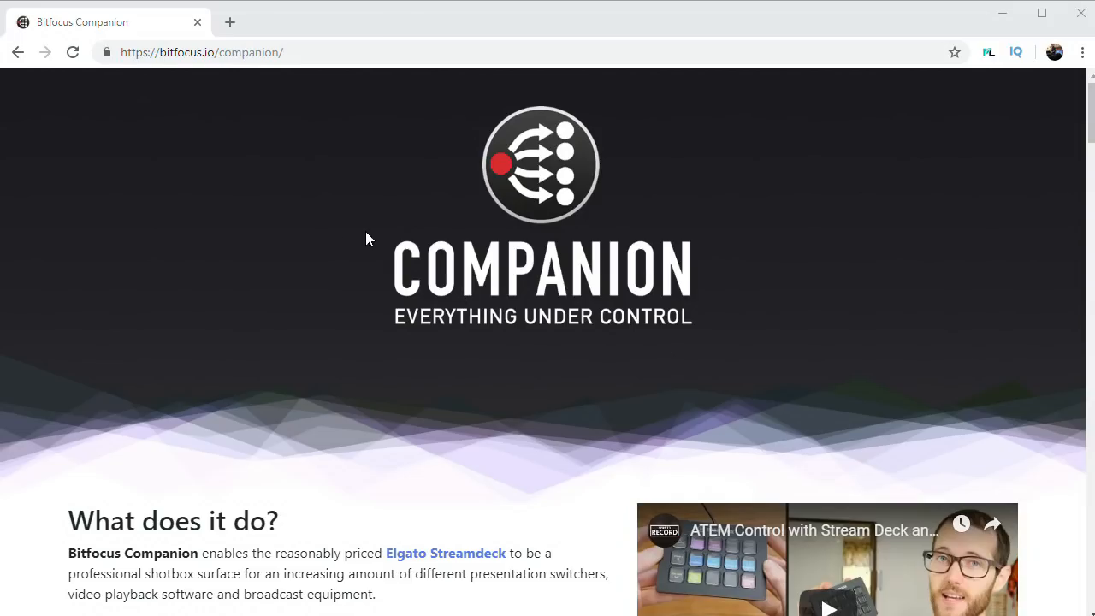
pyautogui.scroll(-3)
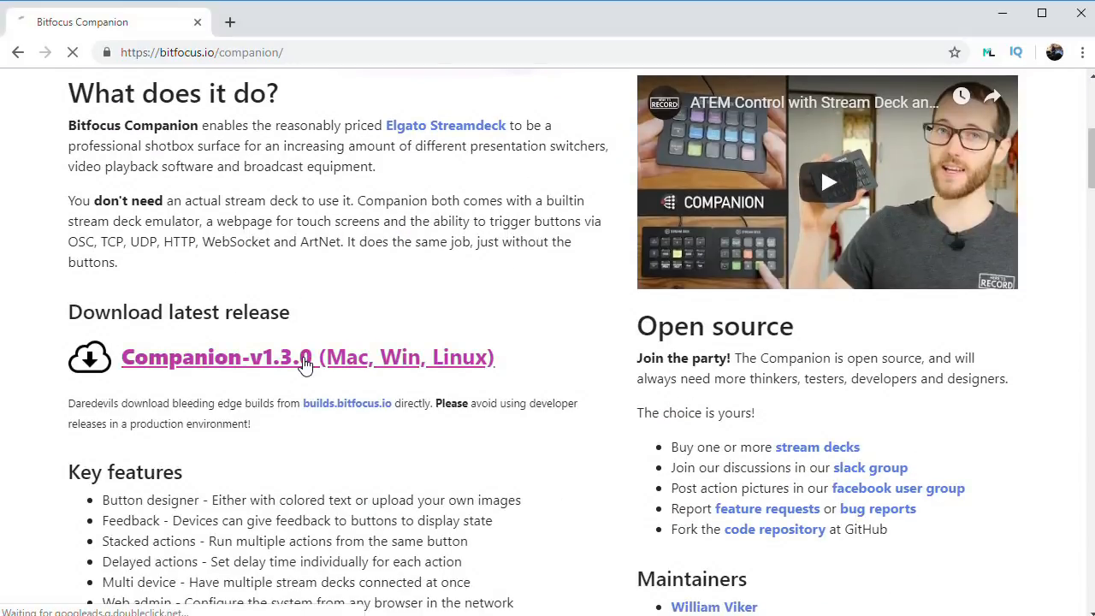
pyautogui.click(307, 357)
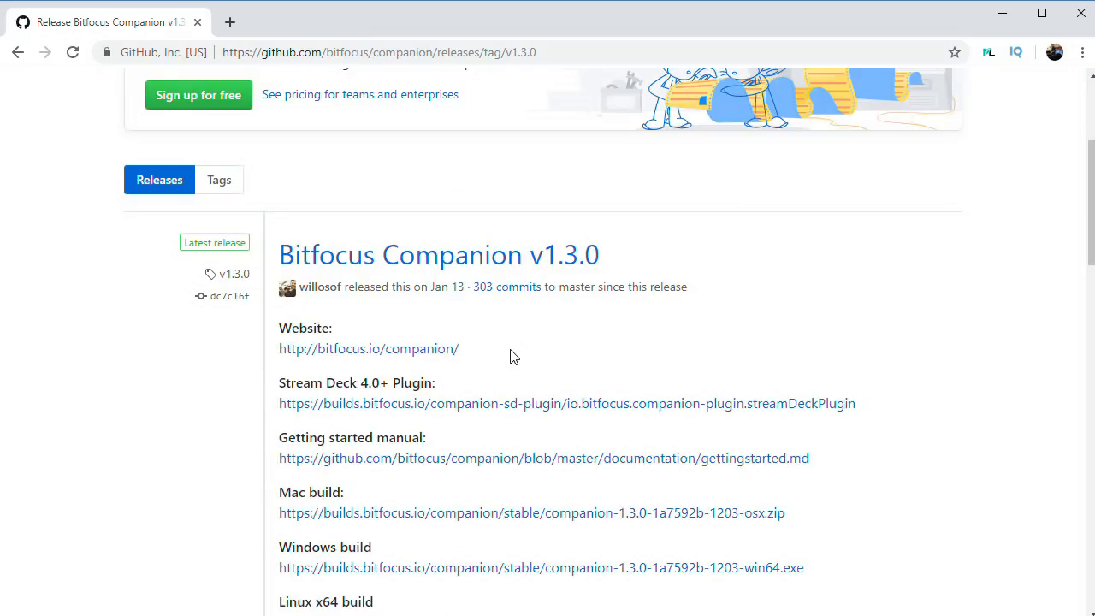
pyautogui.scroll(-3)
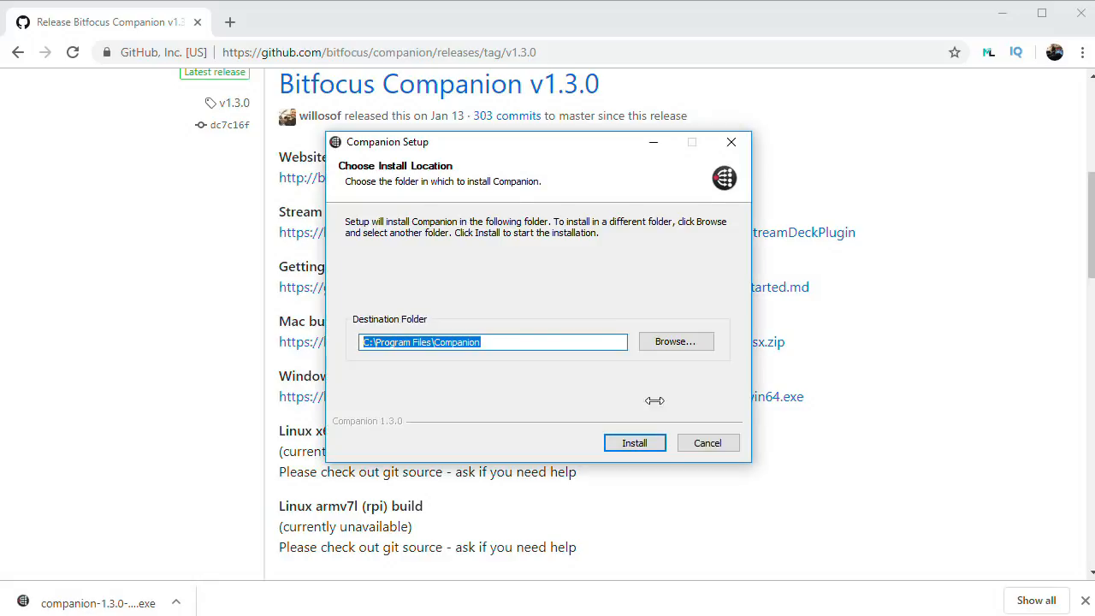
# Install Companion to the default folder, run it, and launch its admin GUI
pyautogui.click(634, 443)
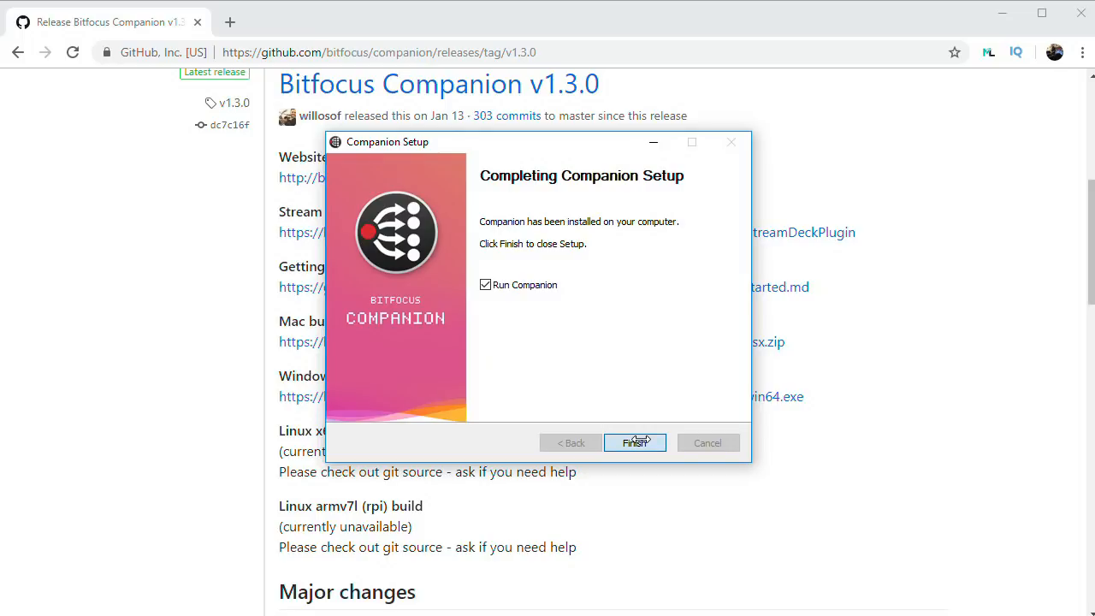
pyautogui.click(635, 443)
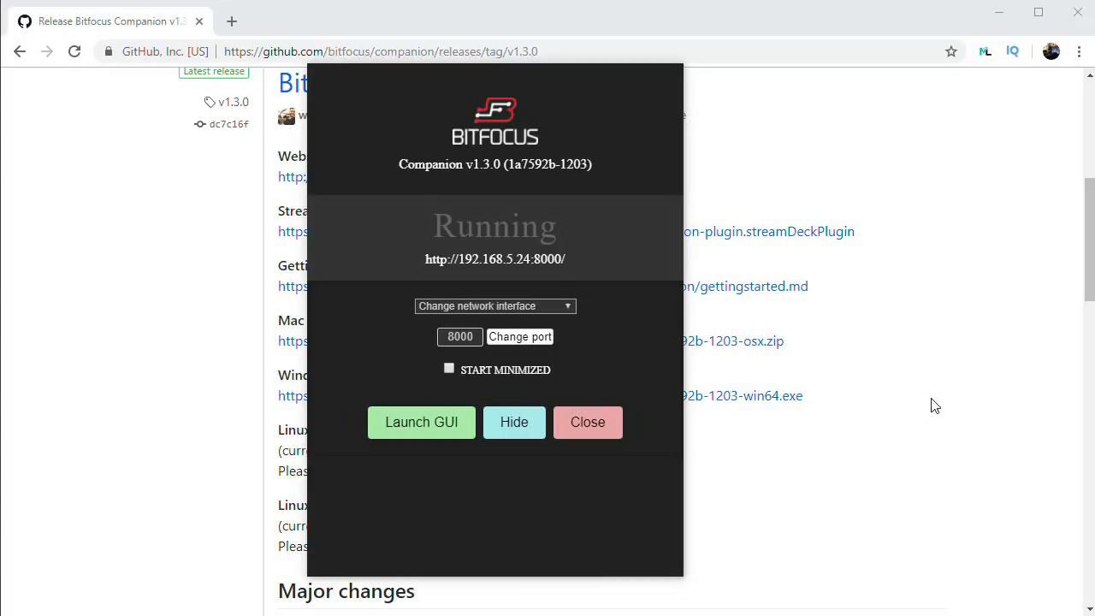
pyautogui.click(421, 422)
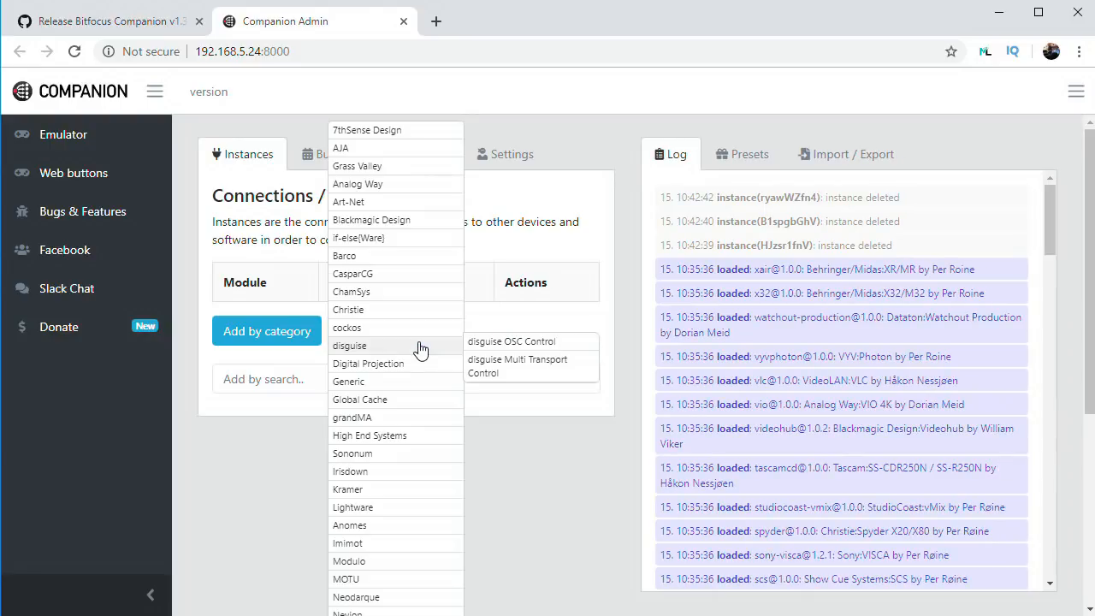
# Add a PTZOptics VISCA camera connection labelled CAMERA-1
pyautogui.scroll(-3)
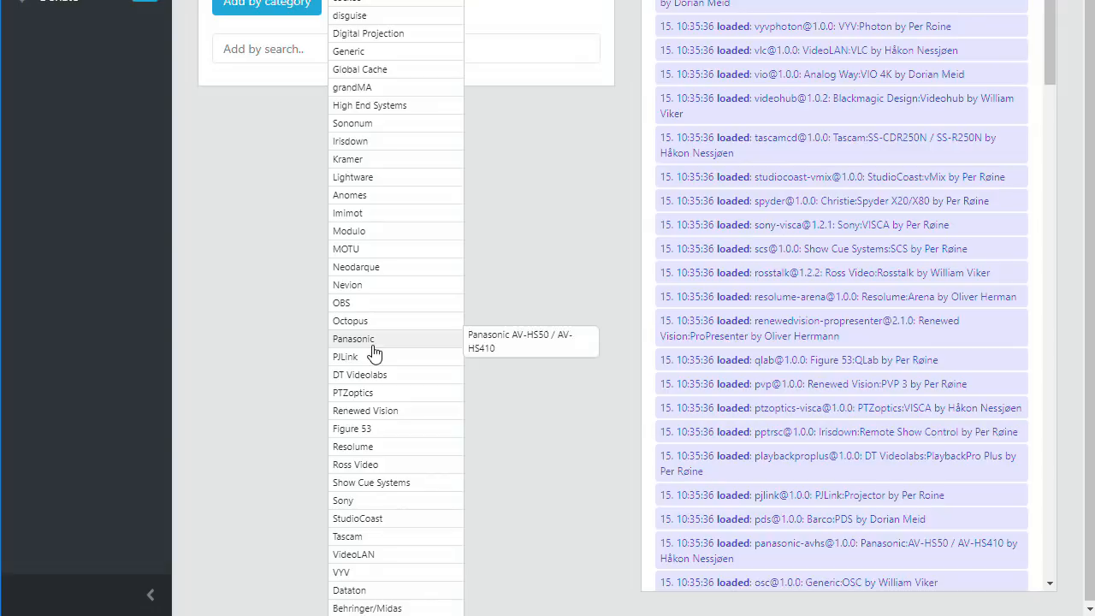
pyautogui.moveTo(353, 392)
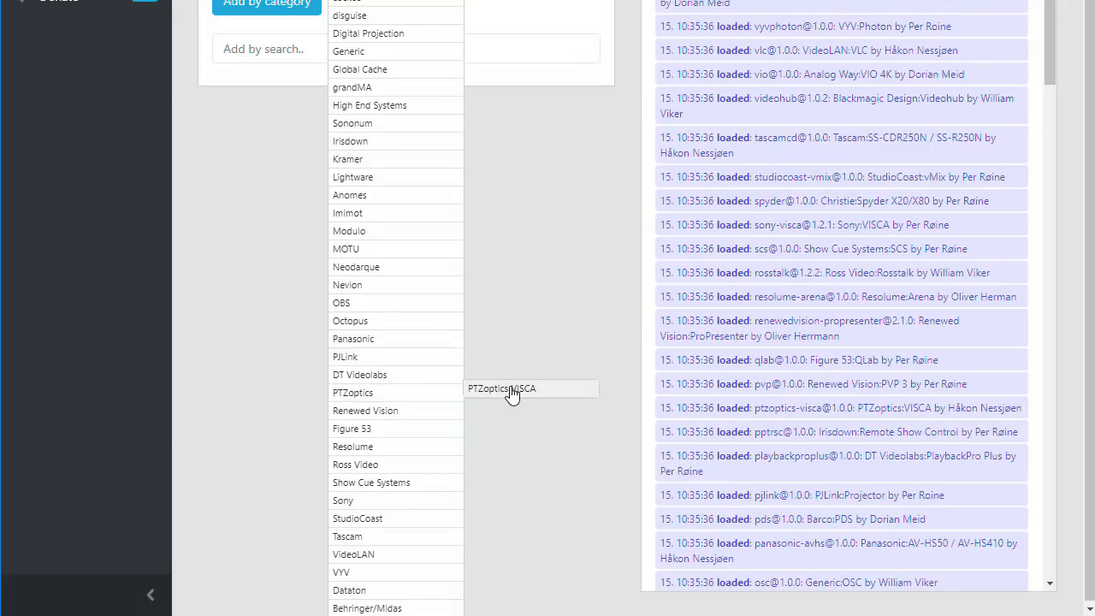
pyautogui.click(501, 388)
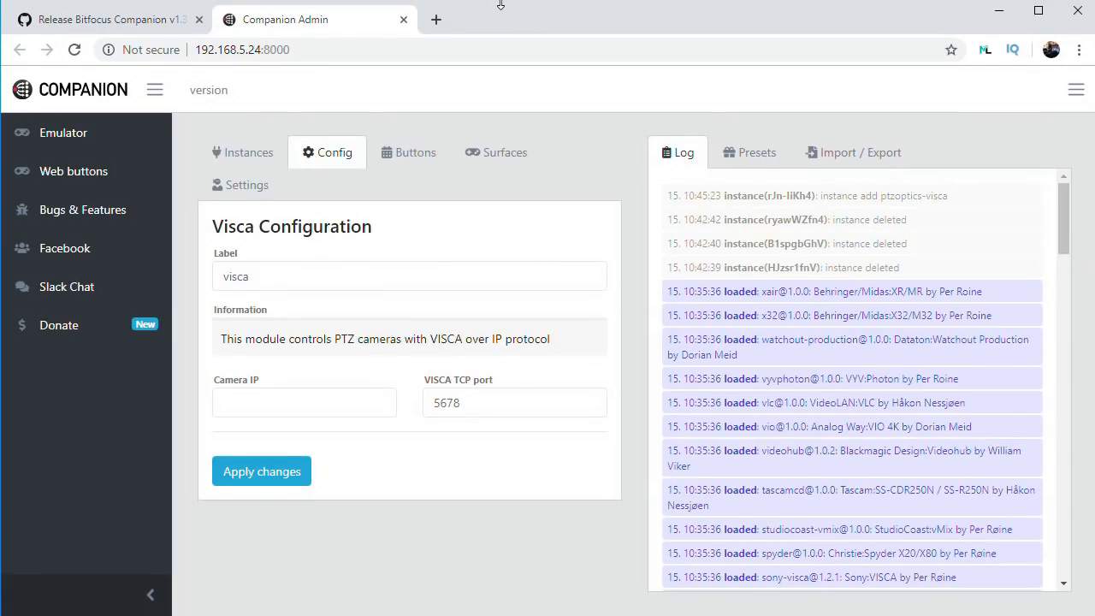
pyautogui.tripleClick(409, 275)
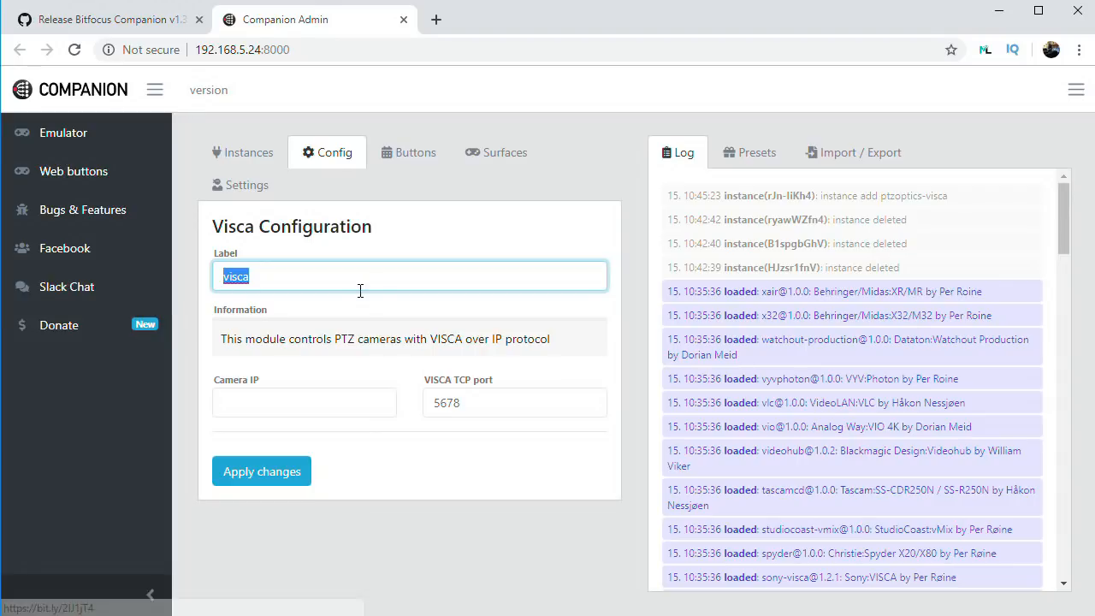
pyautogui.write('CAMERA-1')
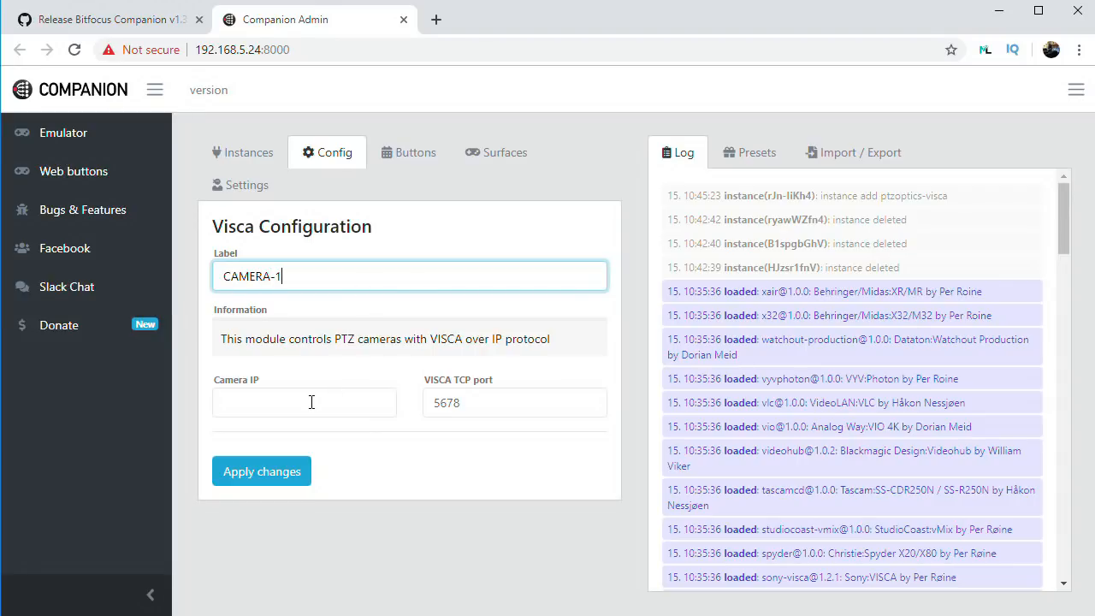
# Enter camera IP 192.168.5.203 and apply the changes
pyautogui.click(304, 403)
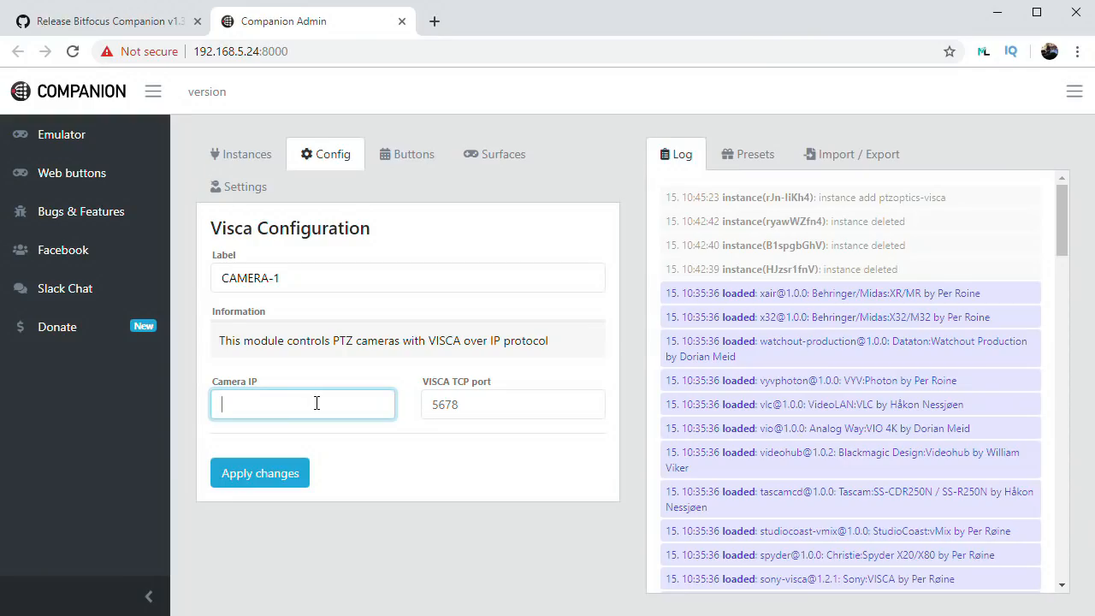
pyautogui.write('192.168.')
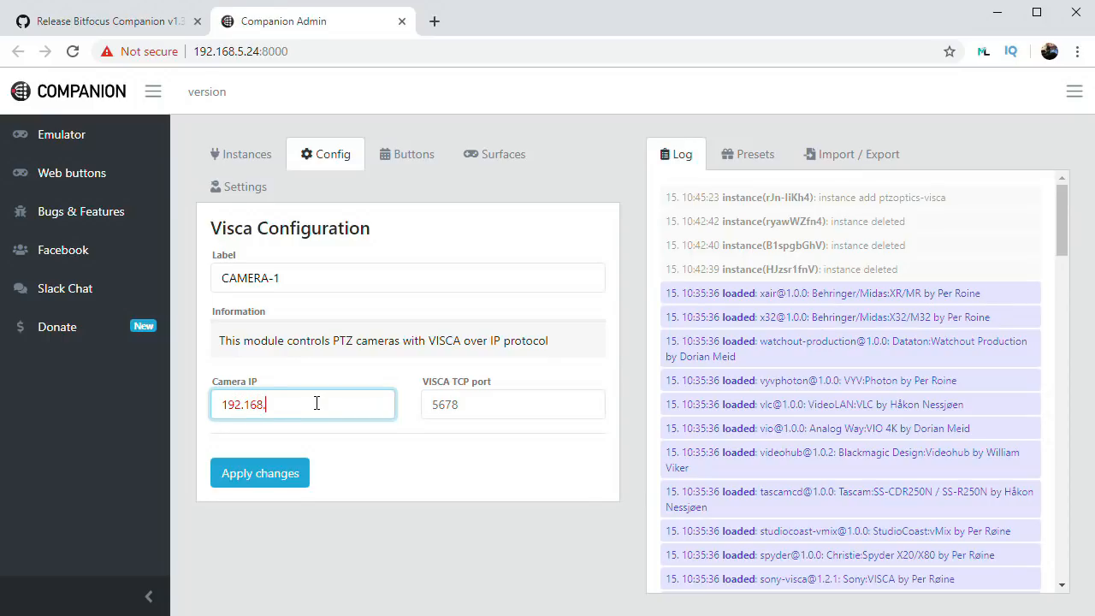
pyautogui.write('5.203')
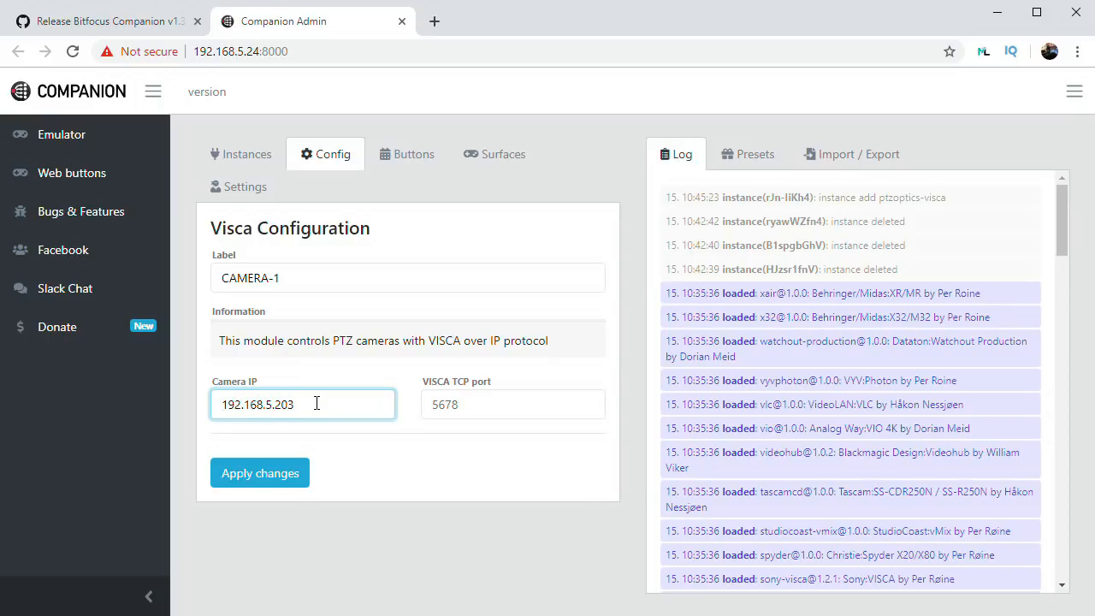
pyautogui.moveTo(340, 456)
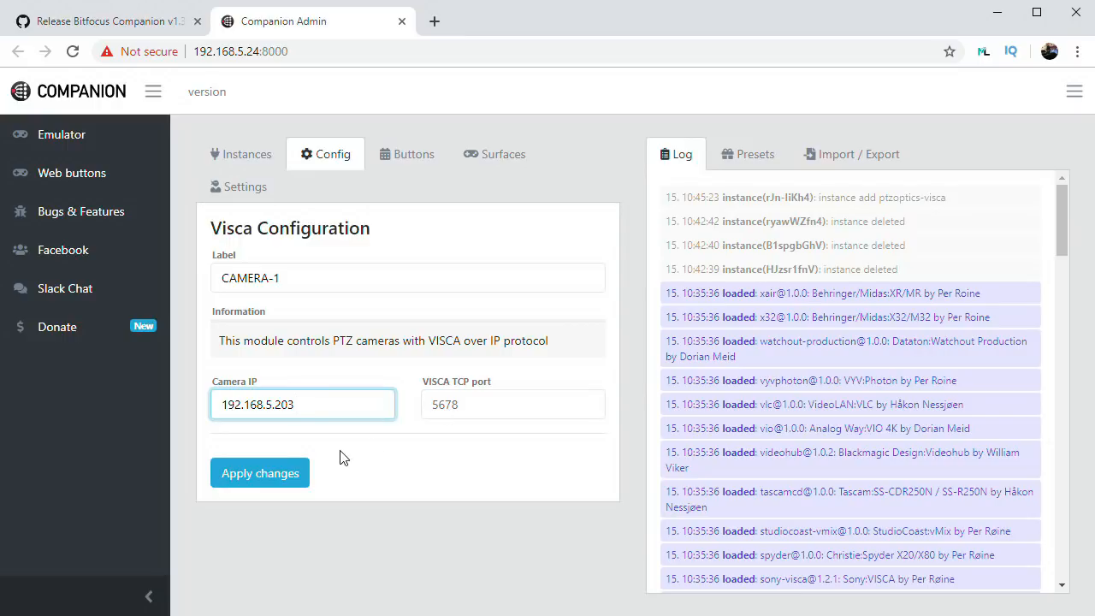
pyautogui.click(259, 473)
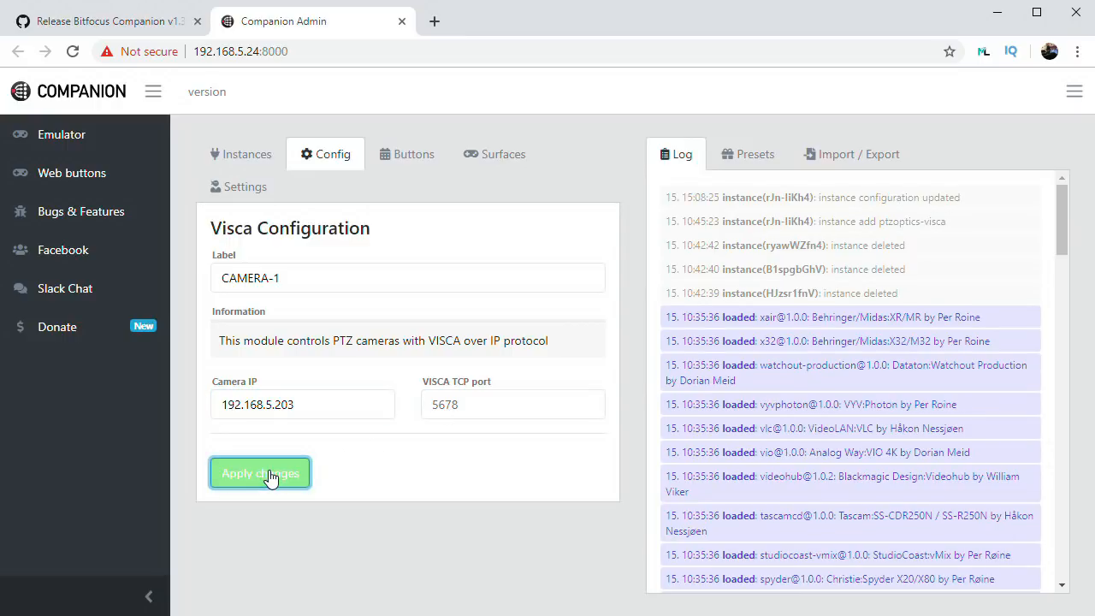
pyautogui.moveTo(259, 186)
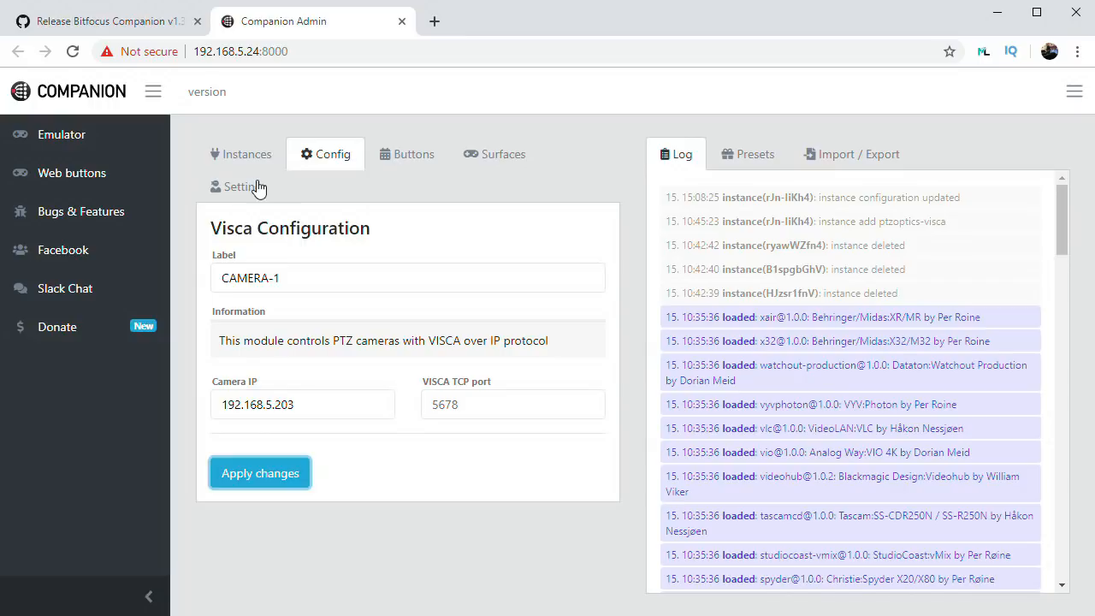
# Check CAMERA-1's OK status in Instances, then scroll to the Page 1 button grid
pyautogui.click(247, 154)
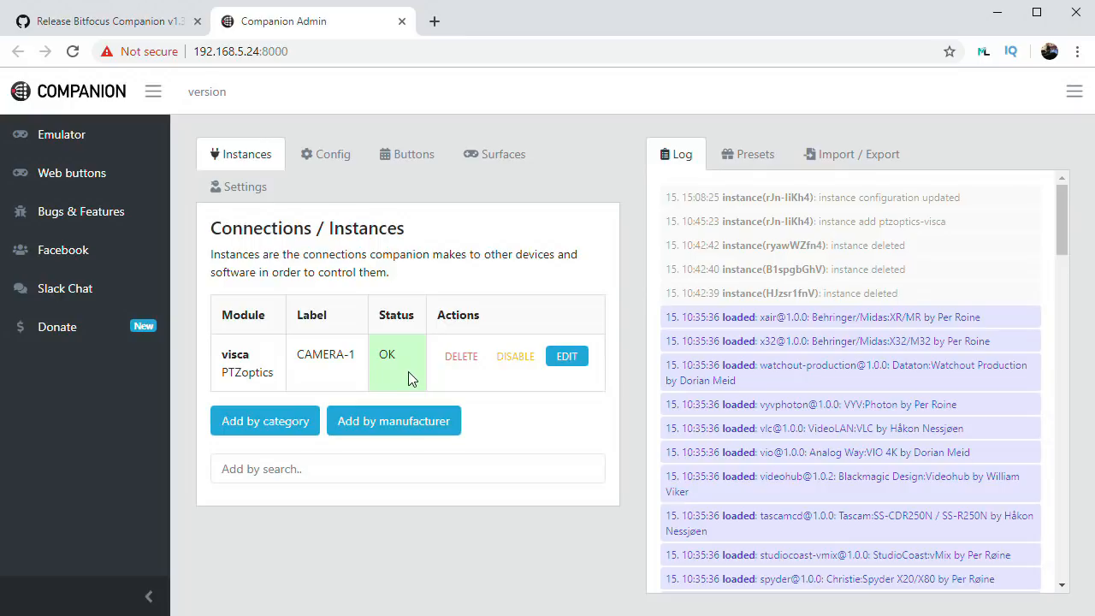
pyautogui.moveTo(463, 386)
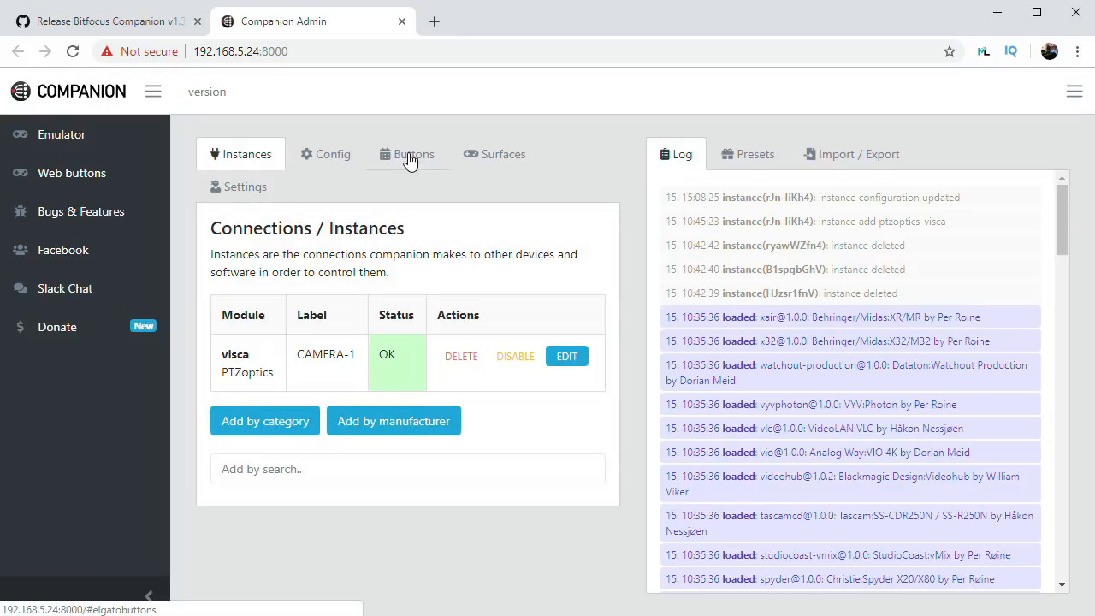
pyautogui.click(412, 154)
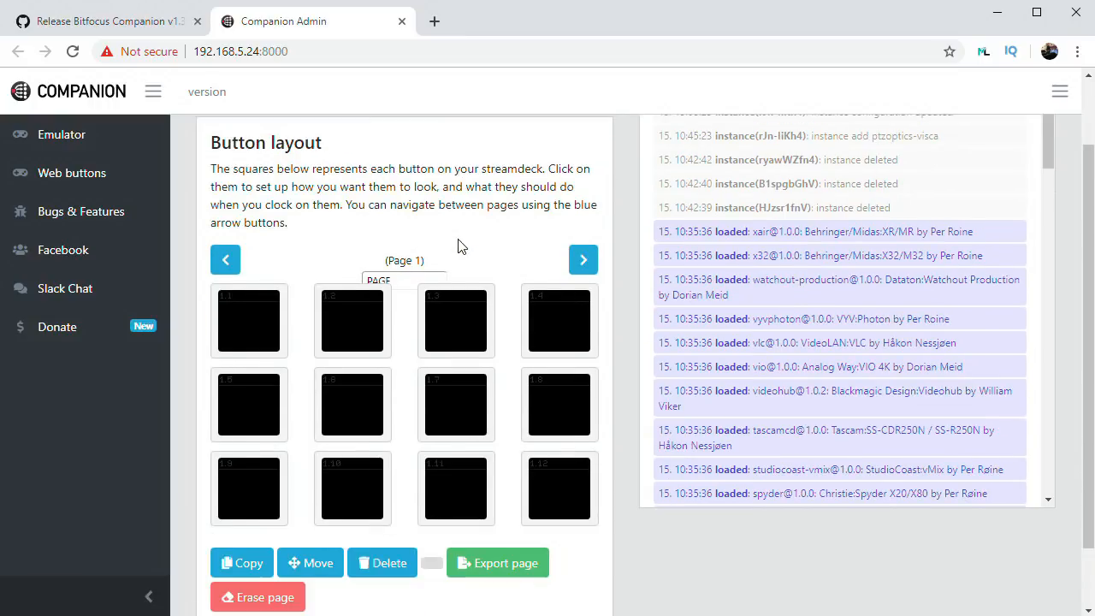
pyautogui.scroll(-3)
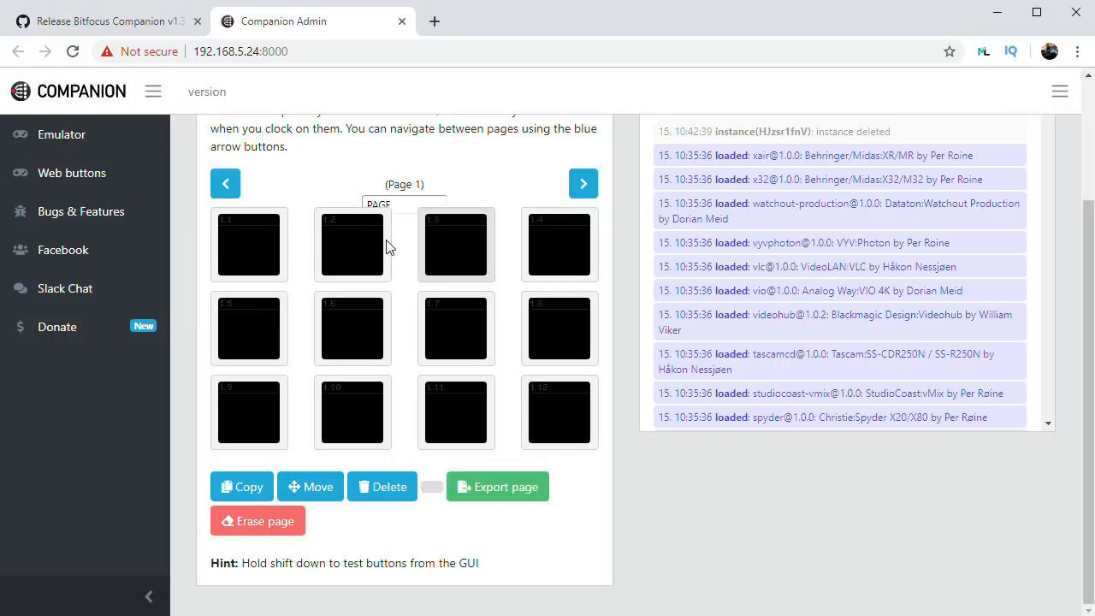
# Give button 1.1 a text style labelled 'Recall Preset'
pyautogui.click(249, 244)
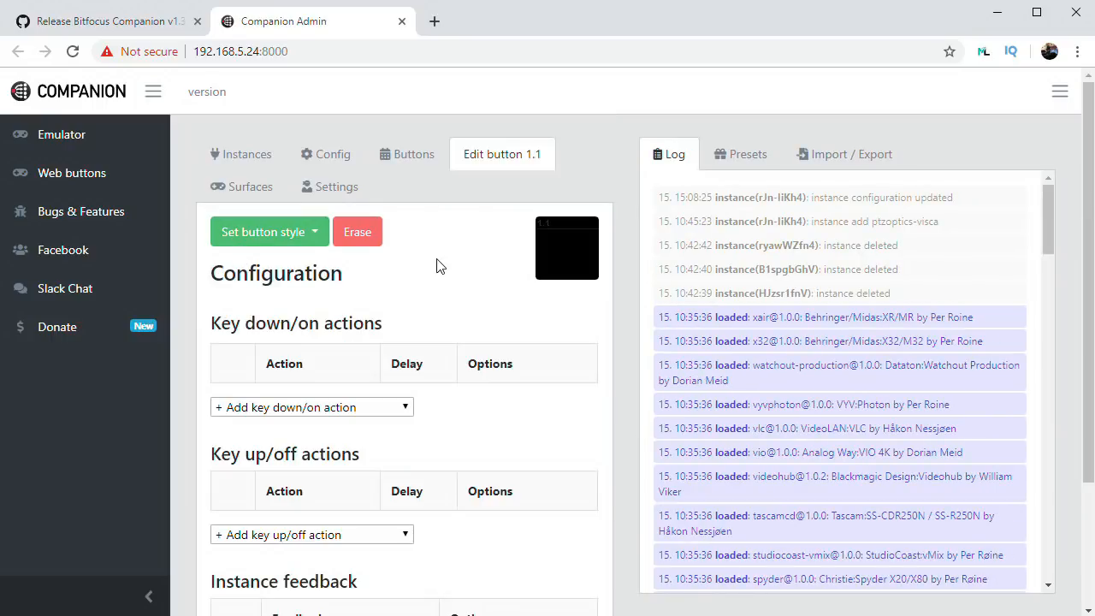
pyautogui.moveTo(299, 240)
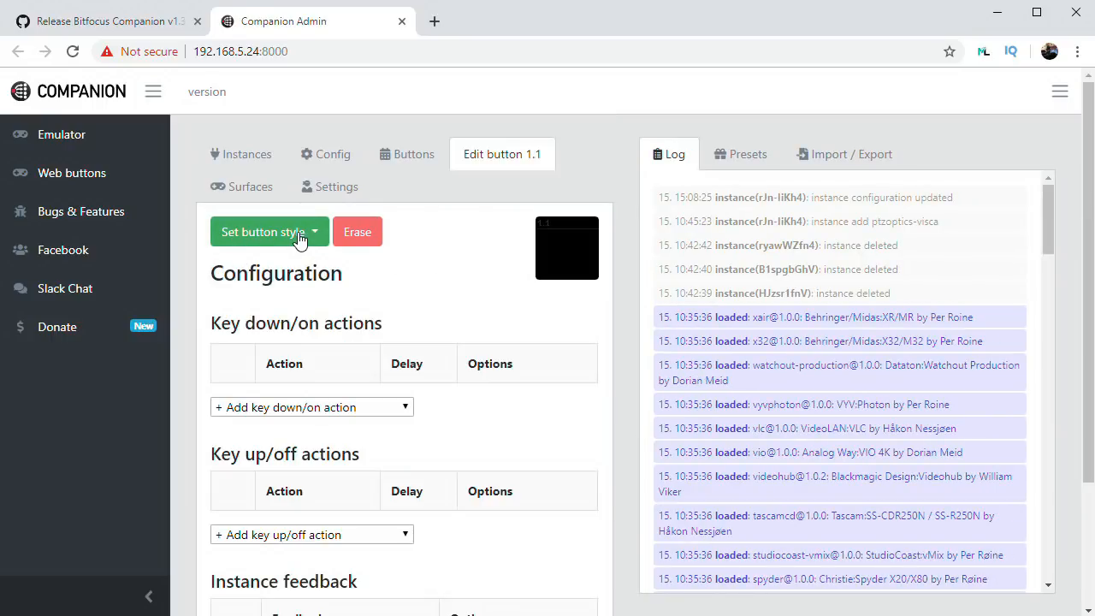
pyautogui.click(263, 232)
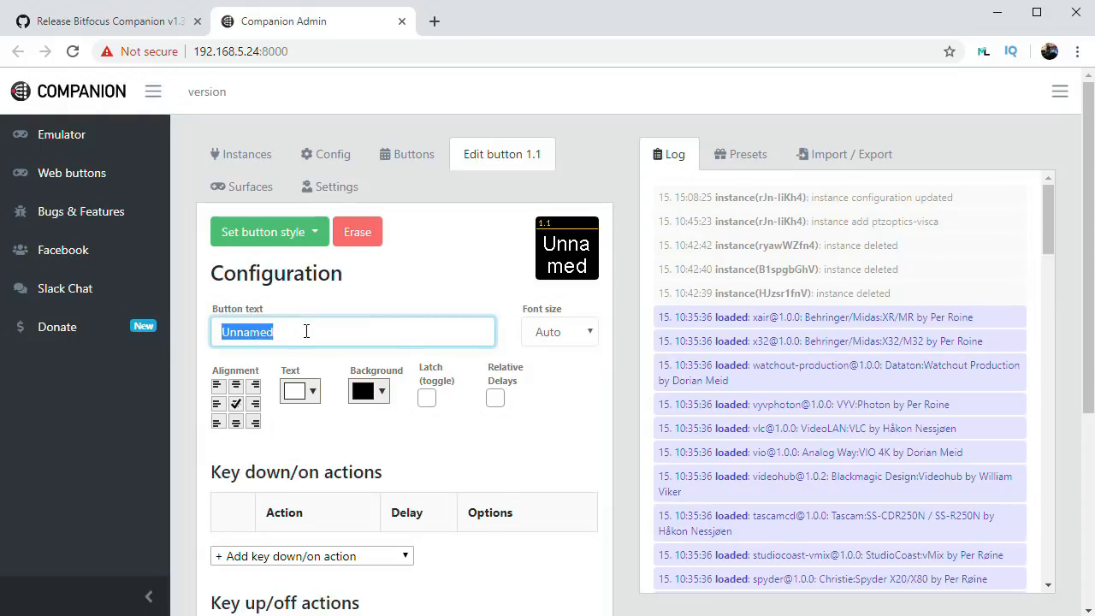
pyautogui.write('Recall Preset')
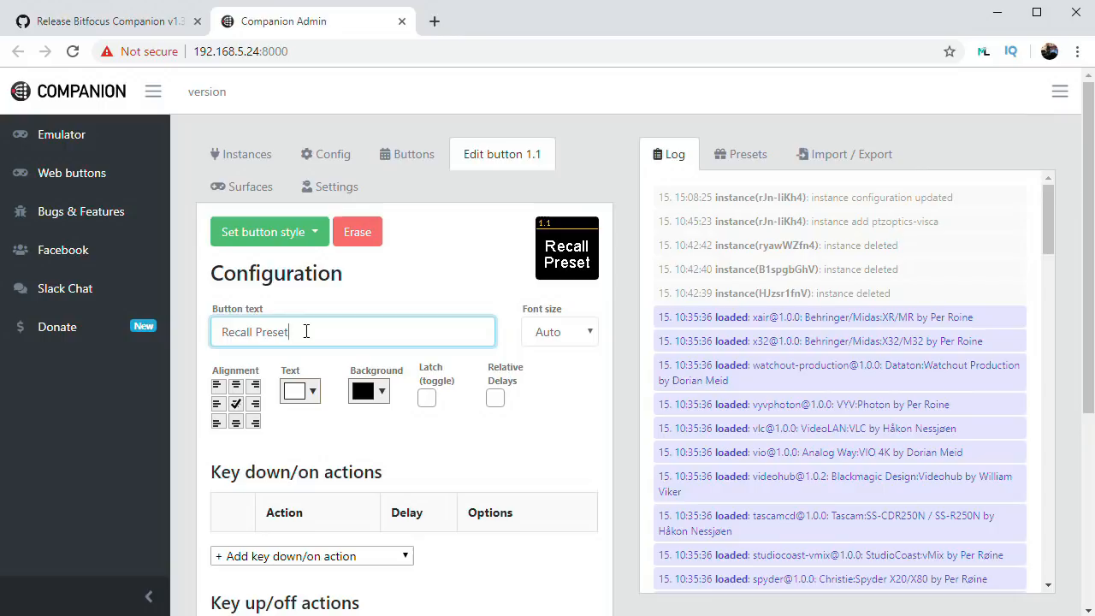
# Add the CAMERA-1: Recall Preset key-down action and open its Preset Nr list
pyautogui.scroll(-3)
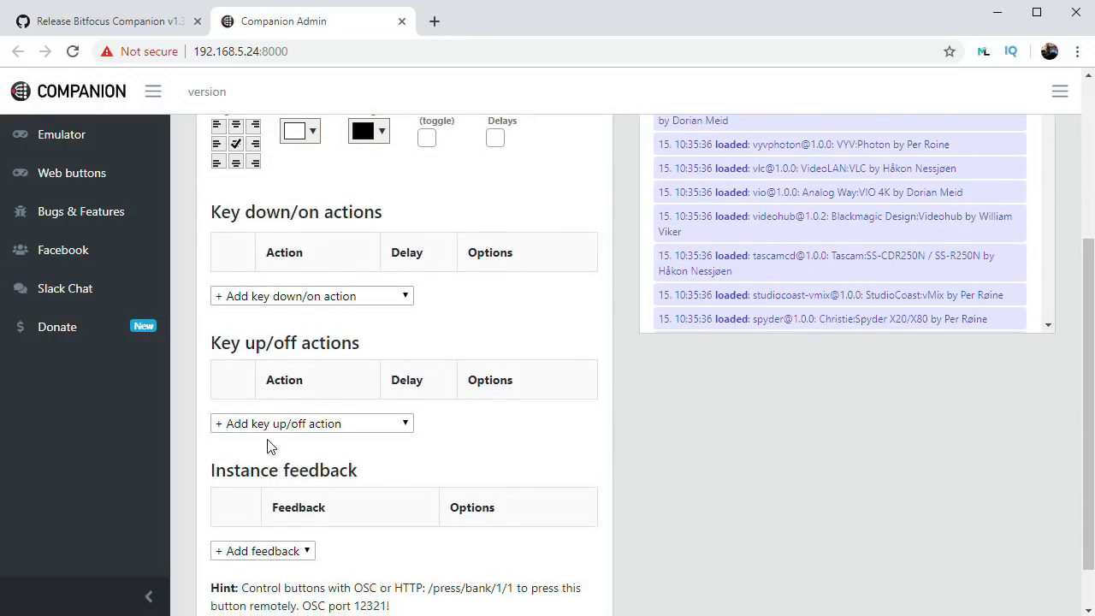
pyautogui.click(311, 295)
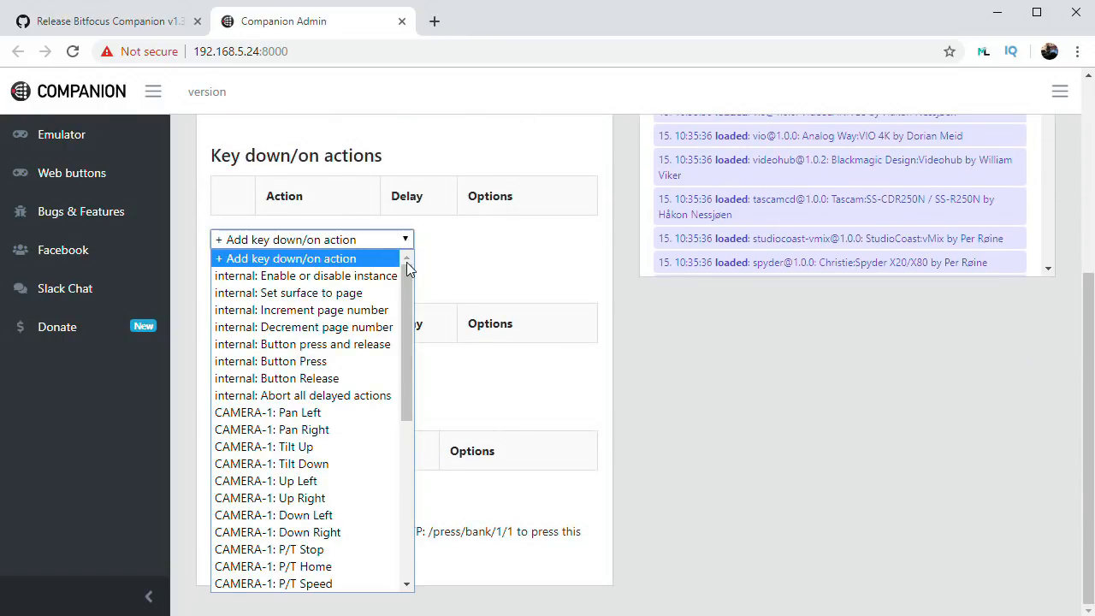
pyautogui.scroll(-3)
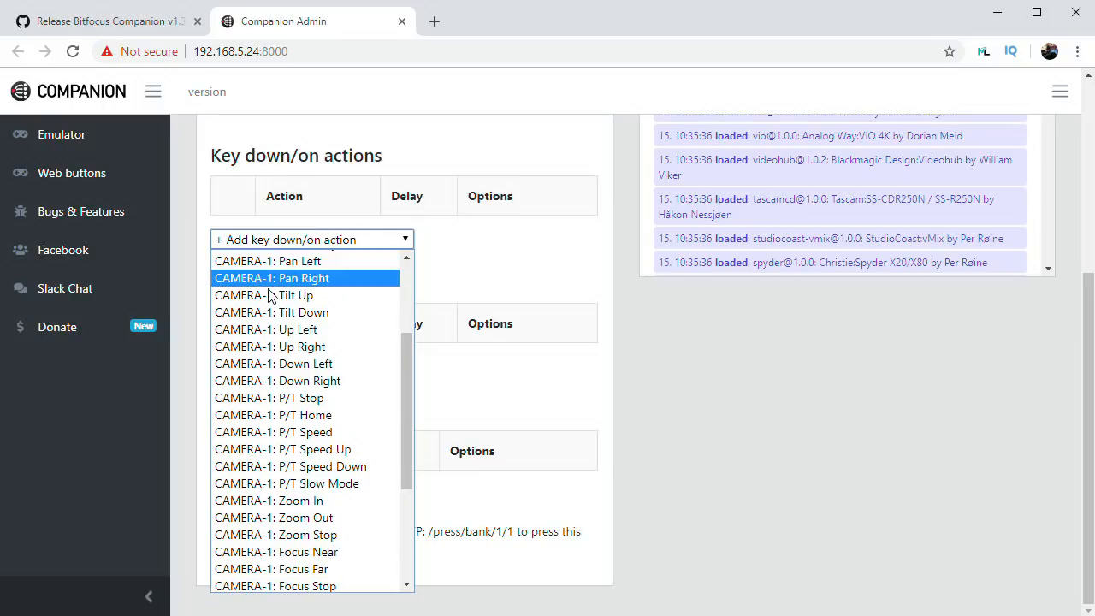
pyautogui.scroll(-3)
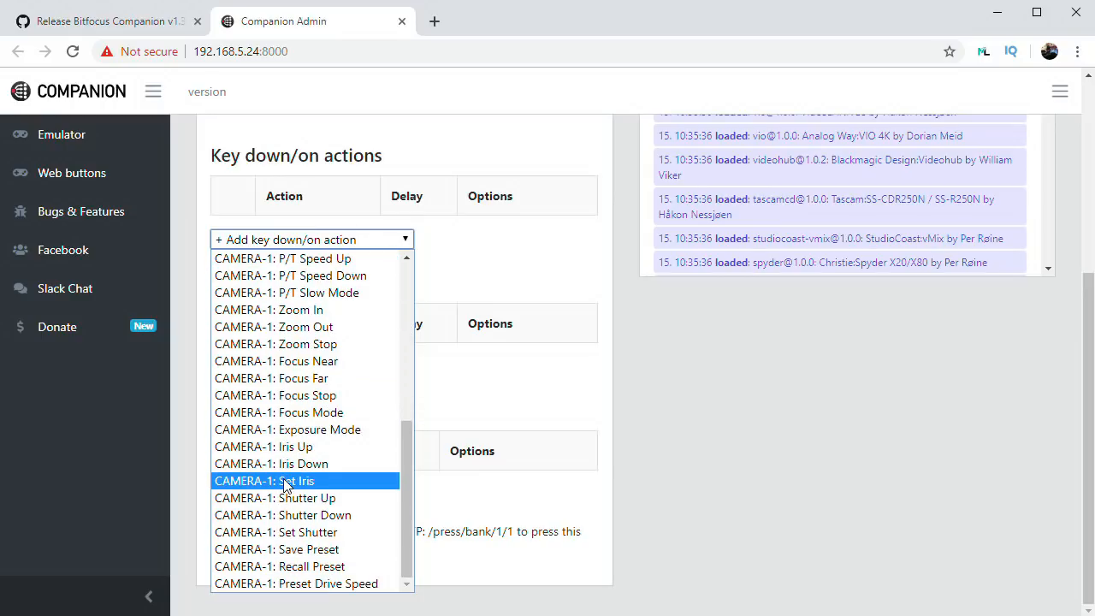
pyautogui.moveTo(295, 550)
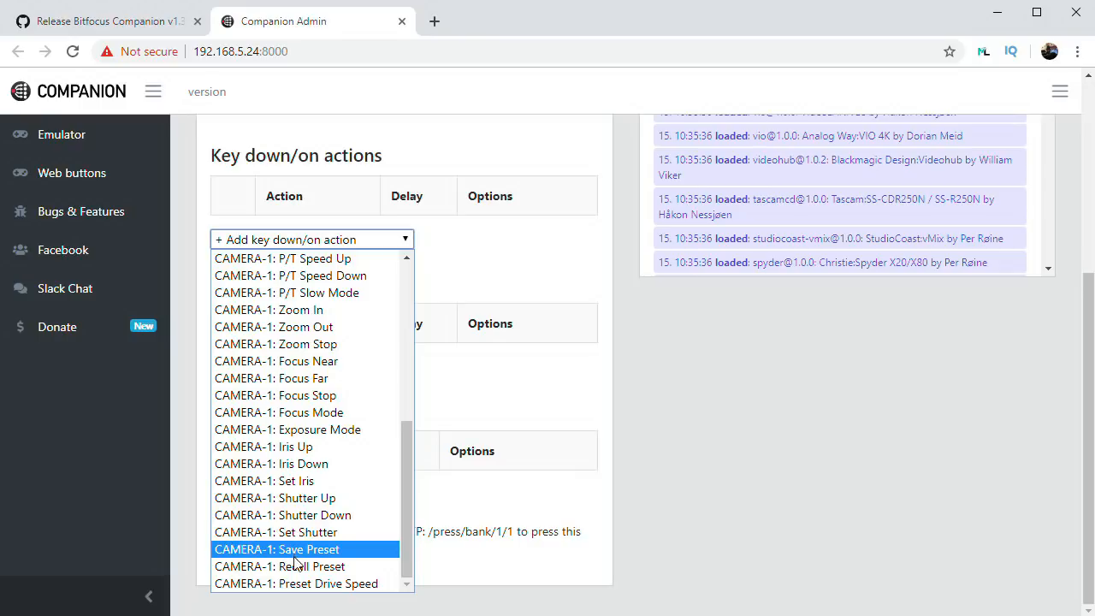
pyautogui.click(280, 566)
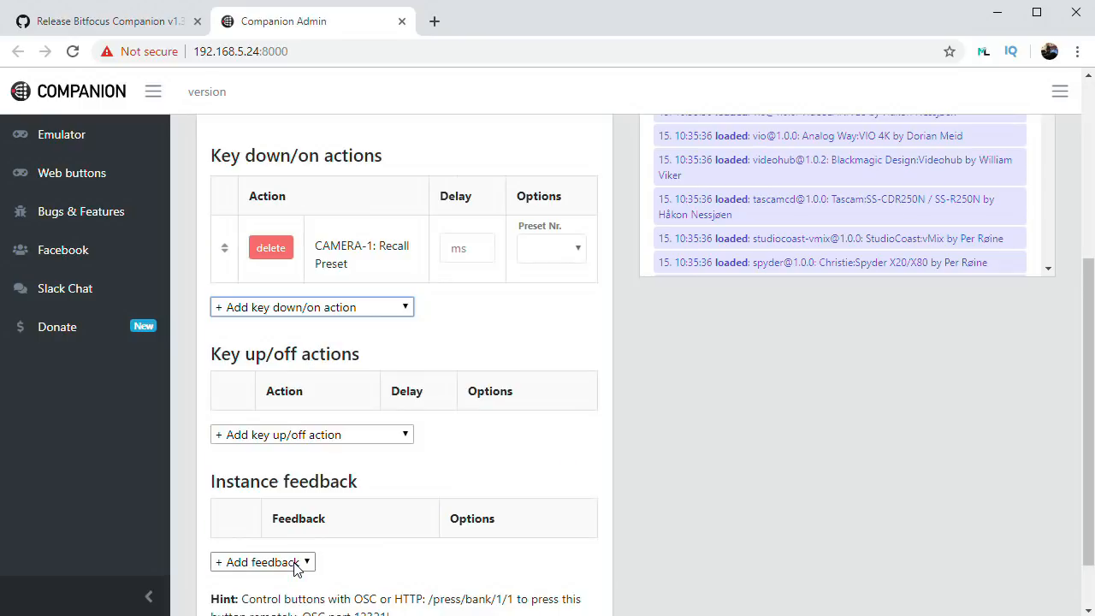
pyautogui.moveTo(580, 256)
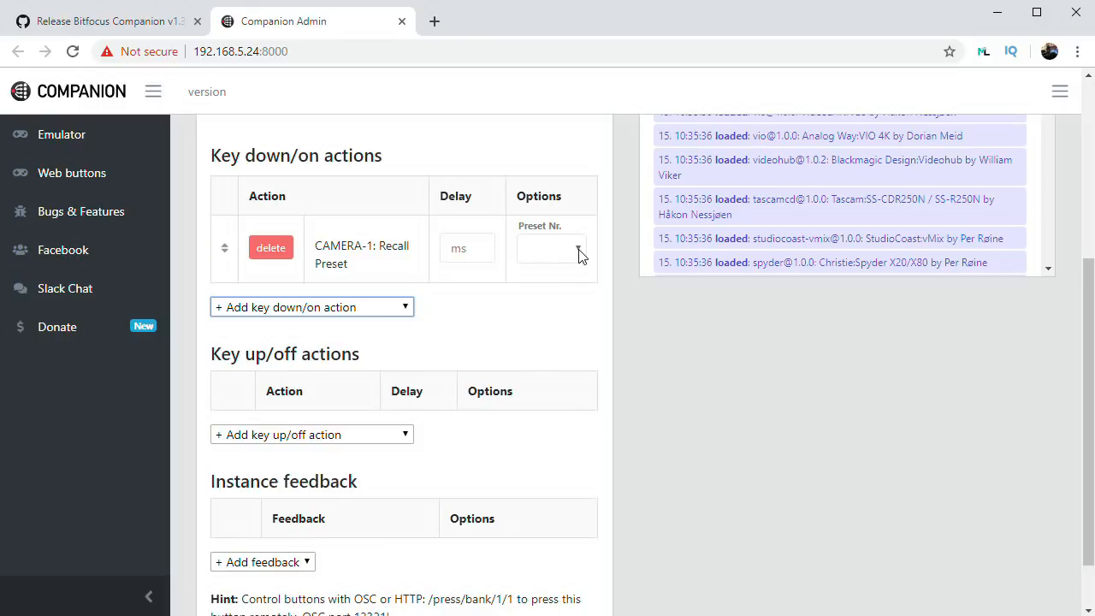
pyautogui.click(552, 247)
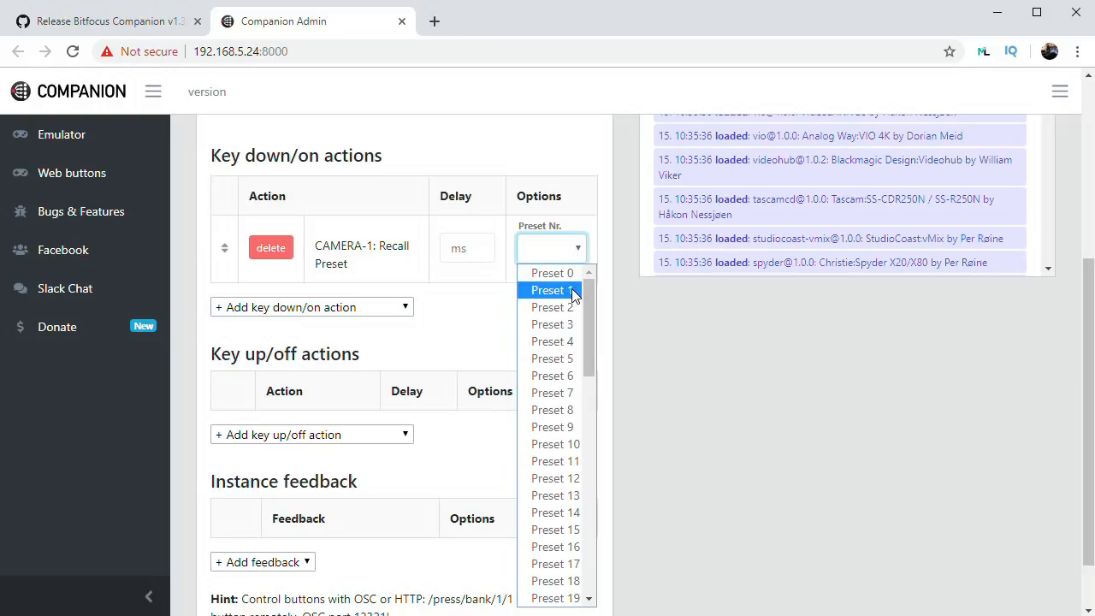